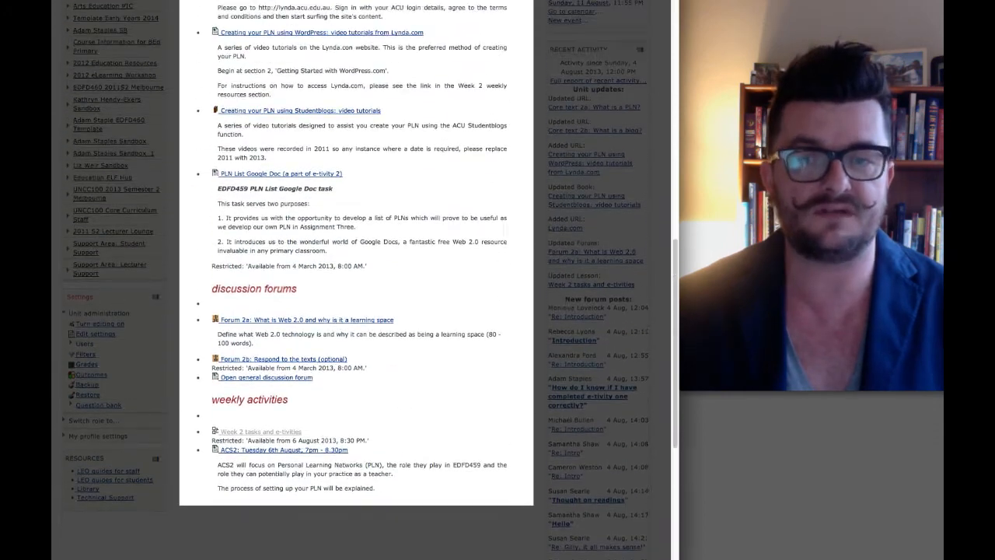
pyautogui.scroll(3)
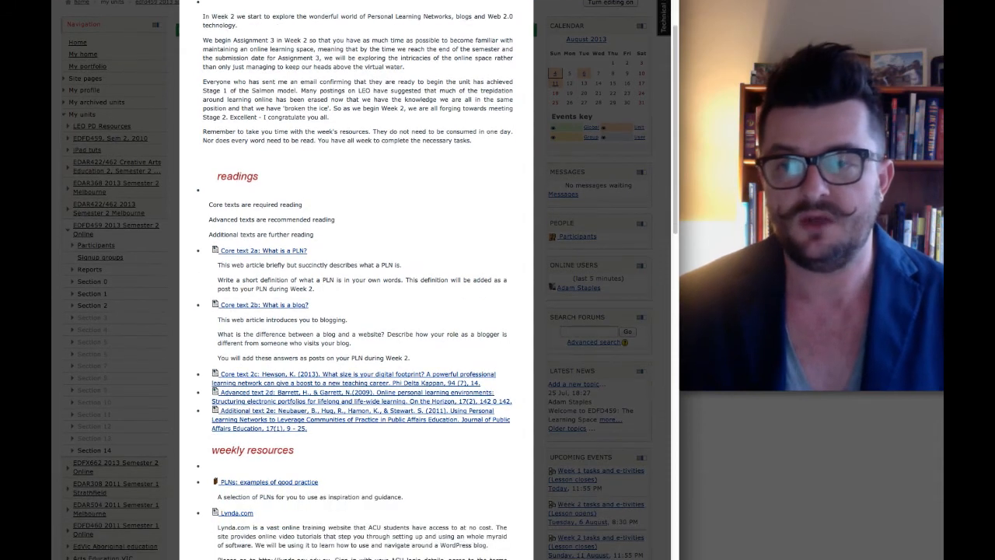
pyautogui.scroll(-3)
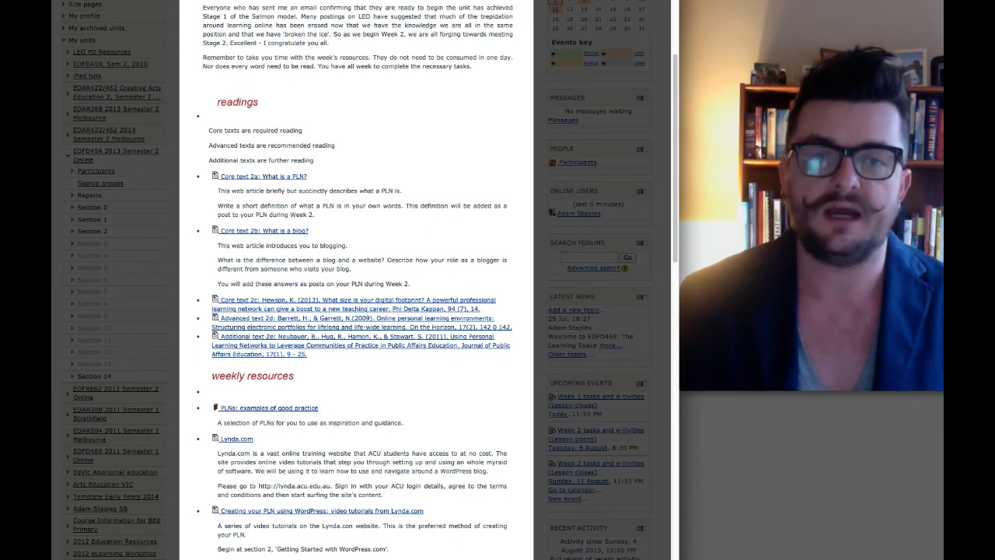
pyautogui.scroll(-3)
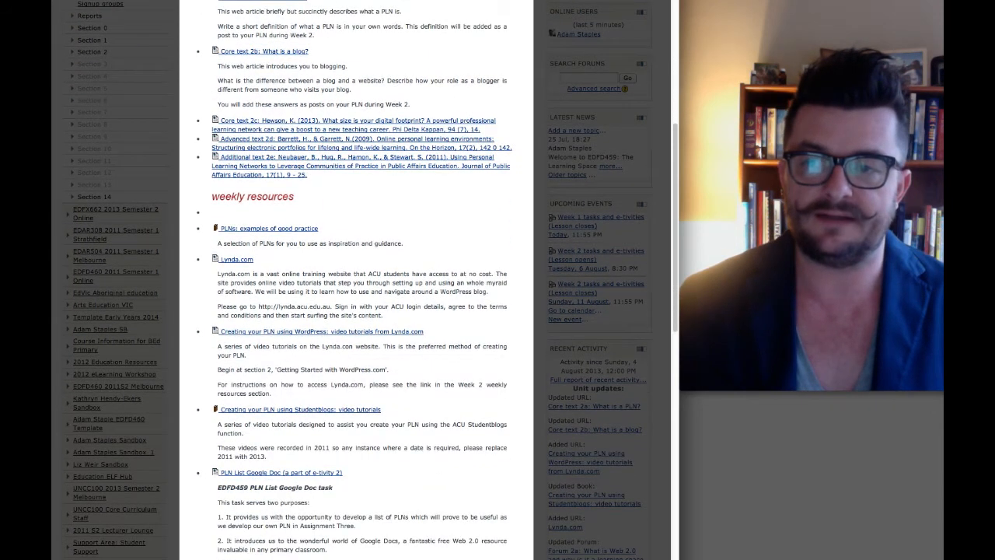
pyautogui.scroll(-3)
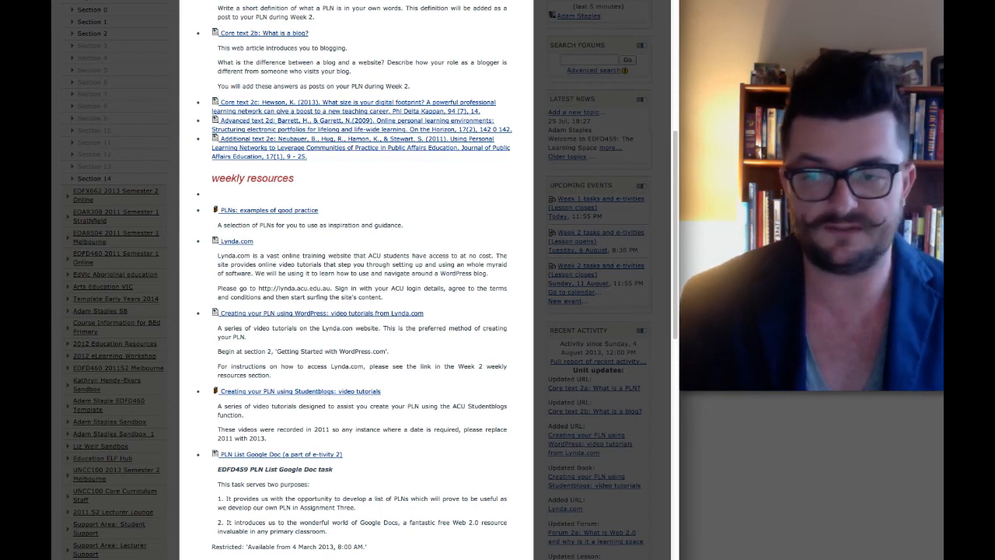
pyautogui.scroll(-3)
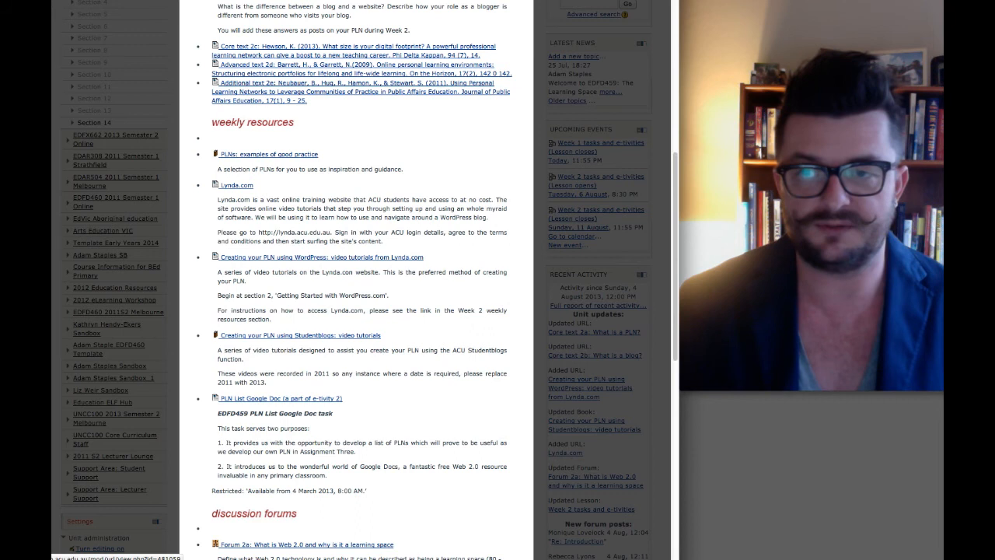
pyautogui.scroll(3)
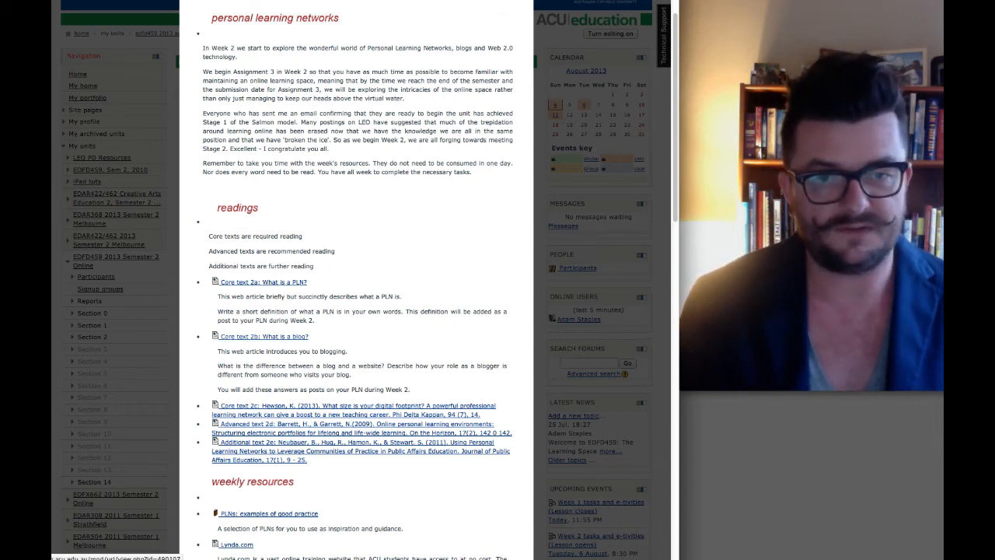
pyautogui.scroll(-3)
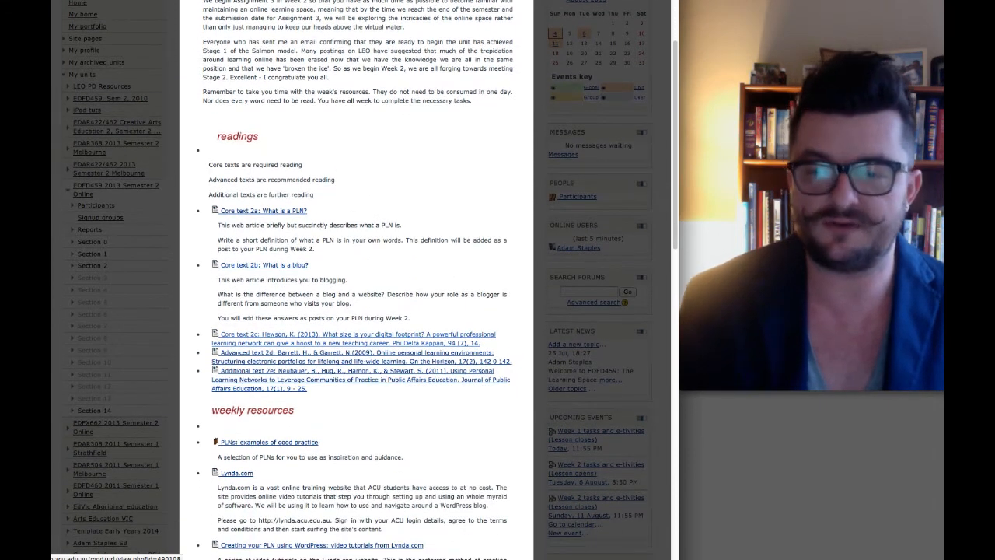
pyautogui.scroll(-3)
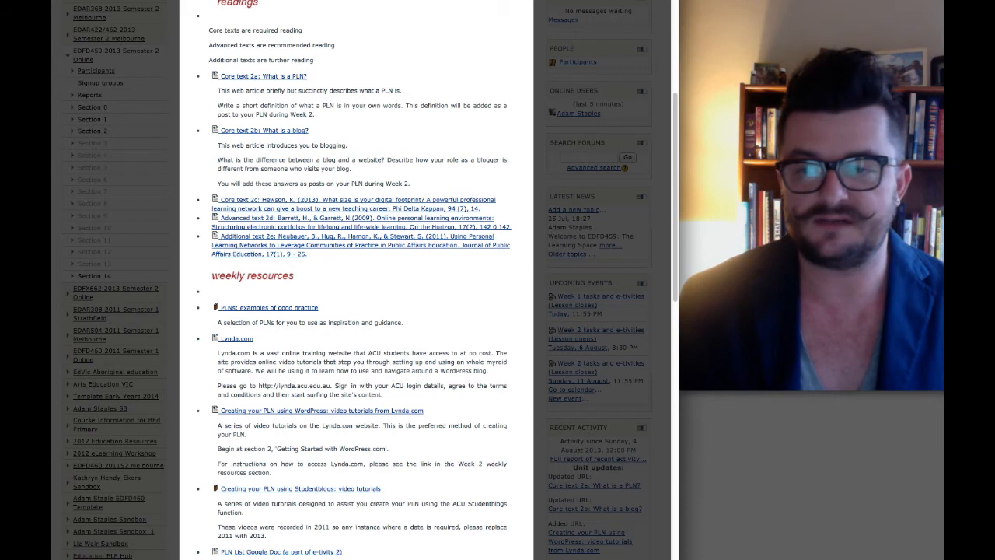
pyautogui.scroll(-3)
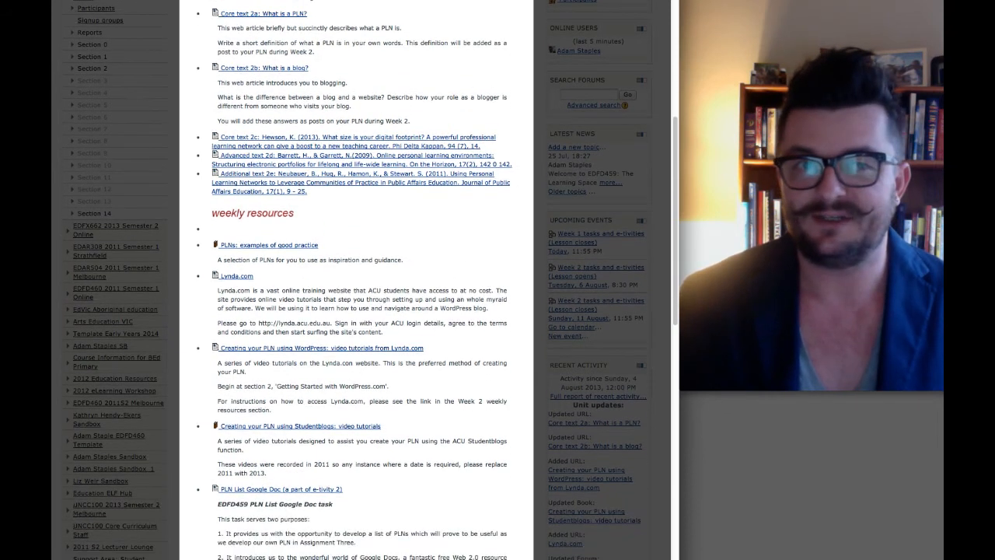
pyautogui.scroll(-3)
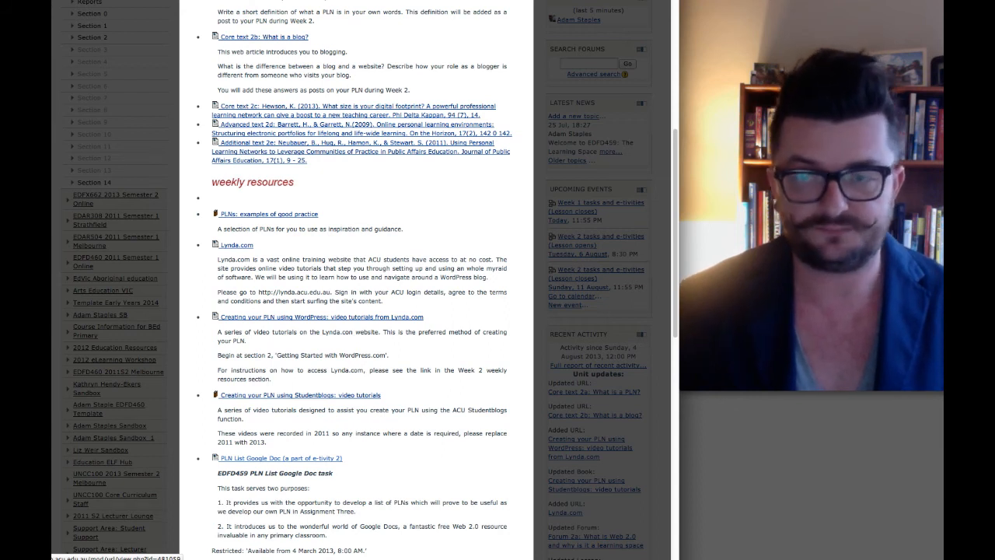
pyautogui.scroll(-3)
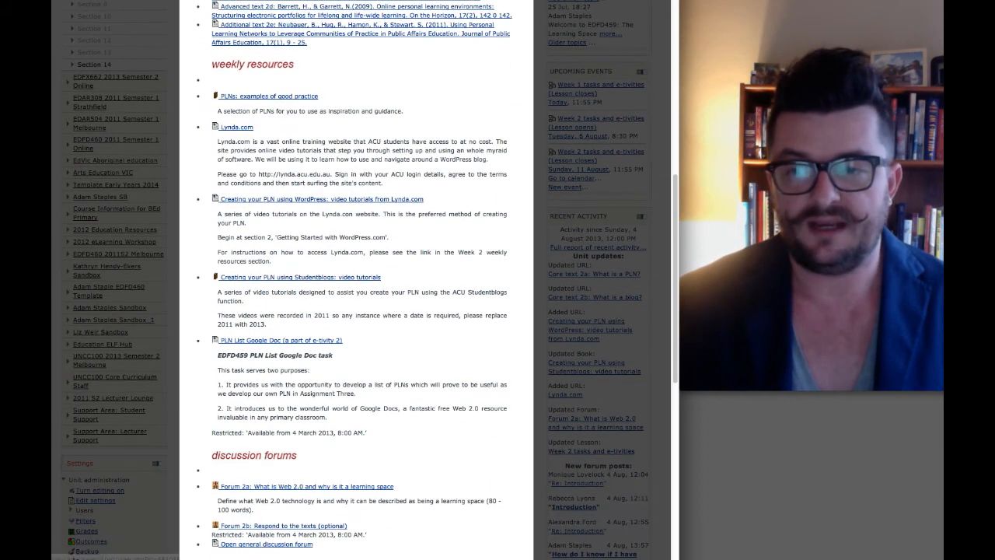
pyautogui.scroll(-3)
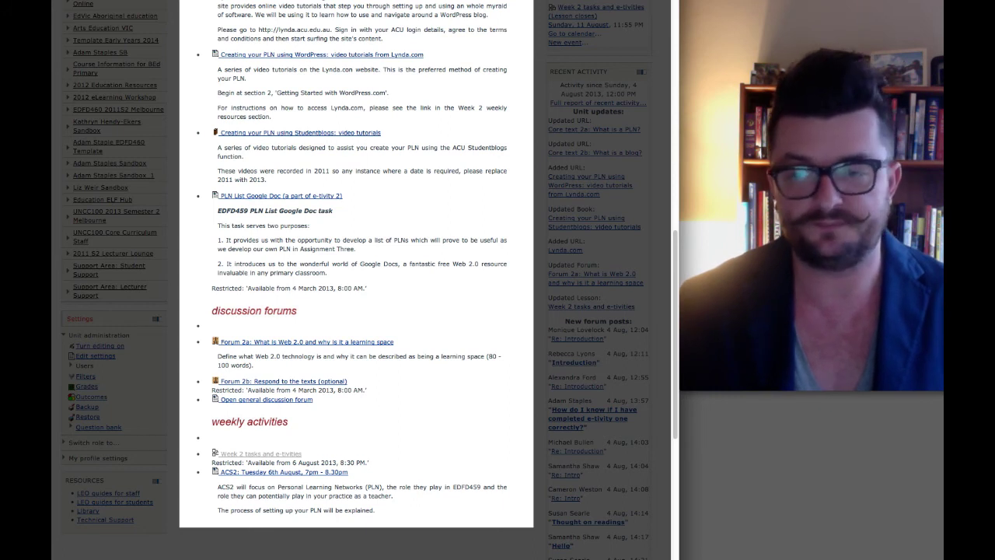
pyautogui.scroll(-3)
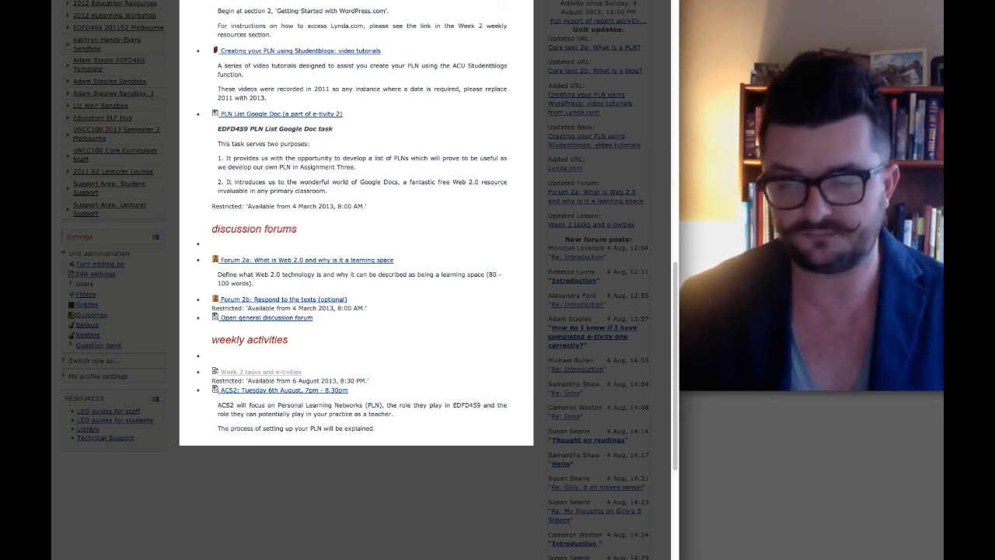
pyautogui.scroll(3)
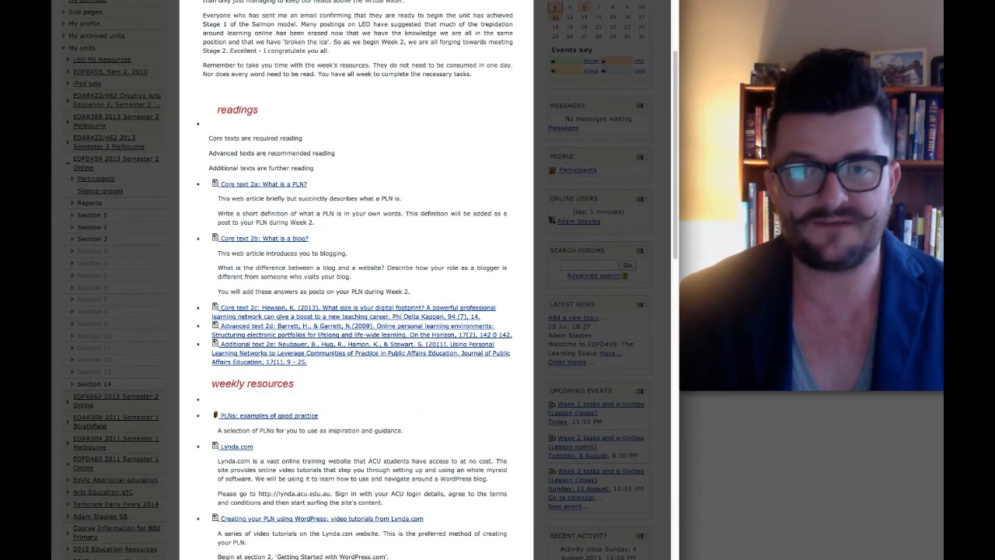